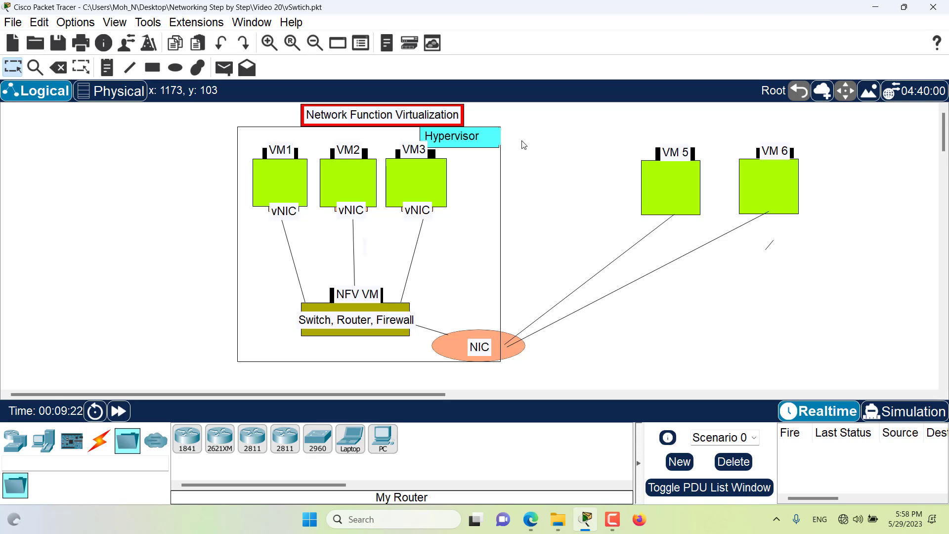
mouse_move(487, 126)
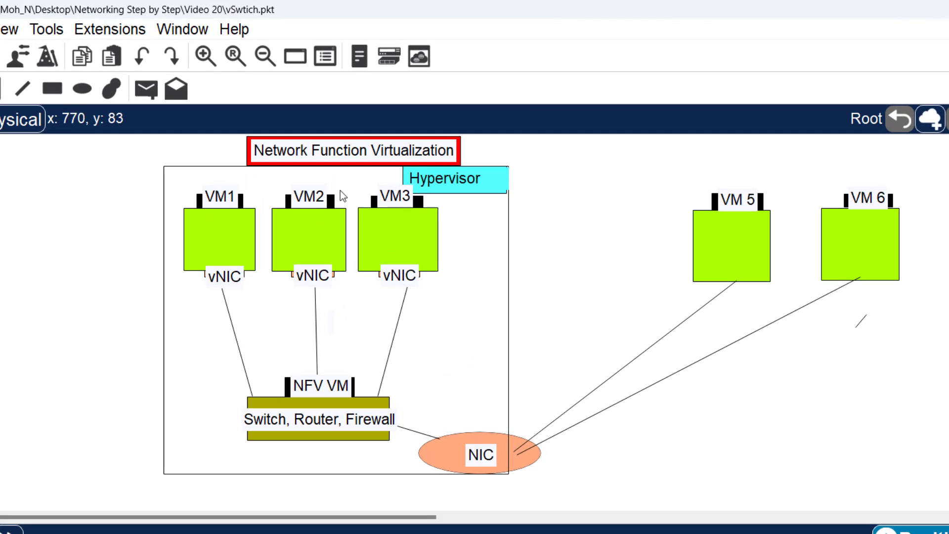
mouse_move(231, 235)
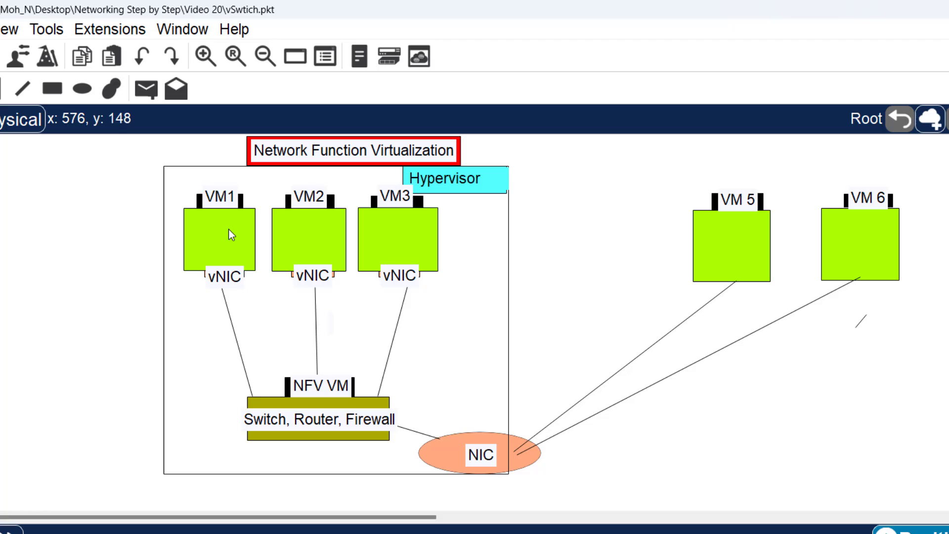
mouse_move(407, 203)
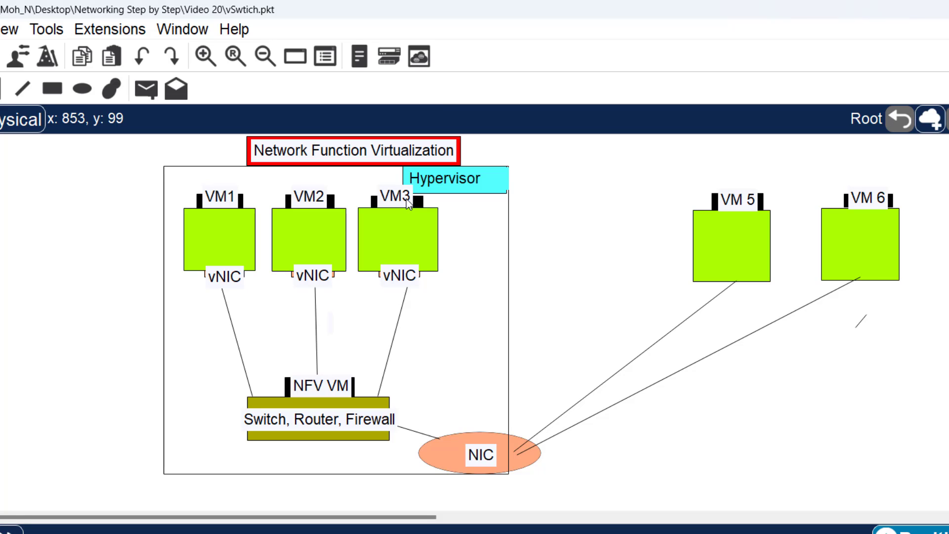
mouse_move(408, 234)
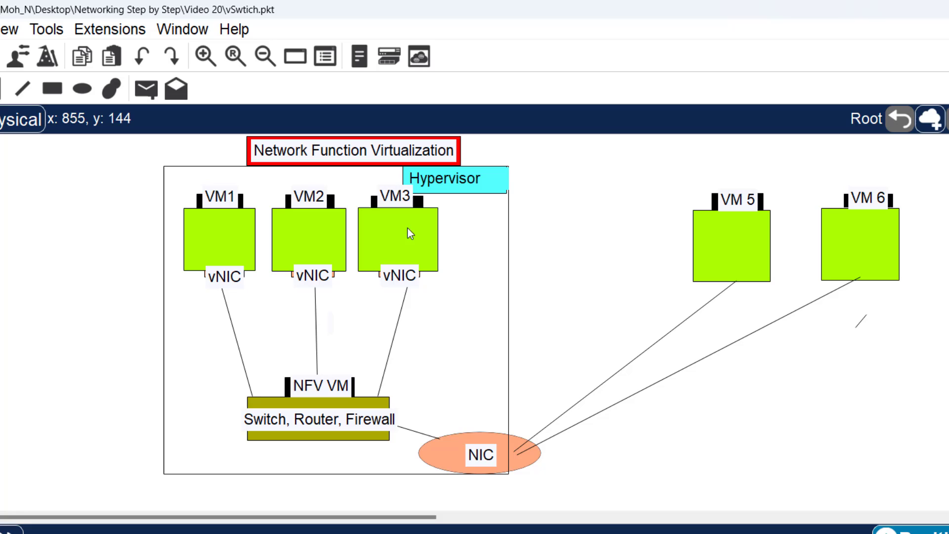
mouse_move(350, 400)
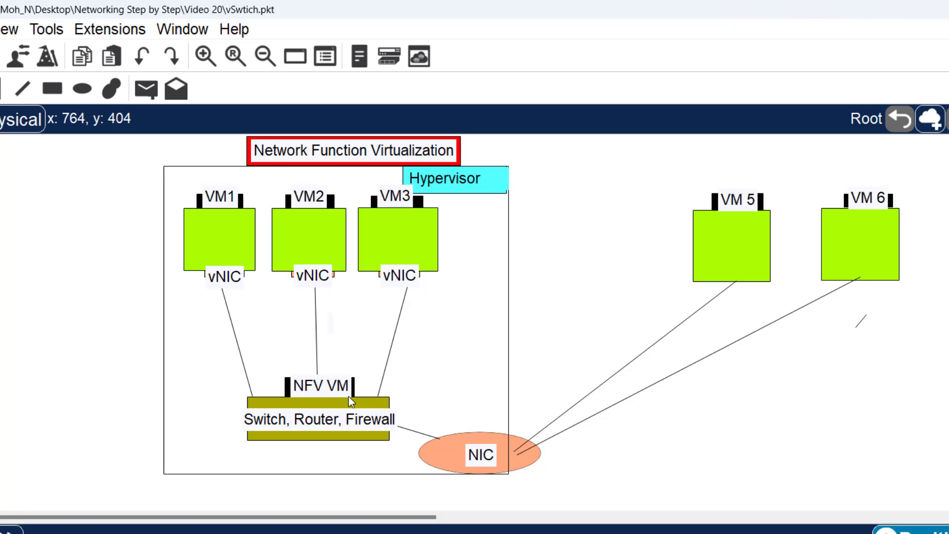
mouse_move(319, 401)
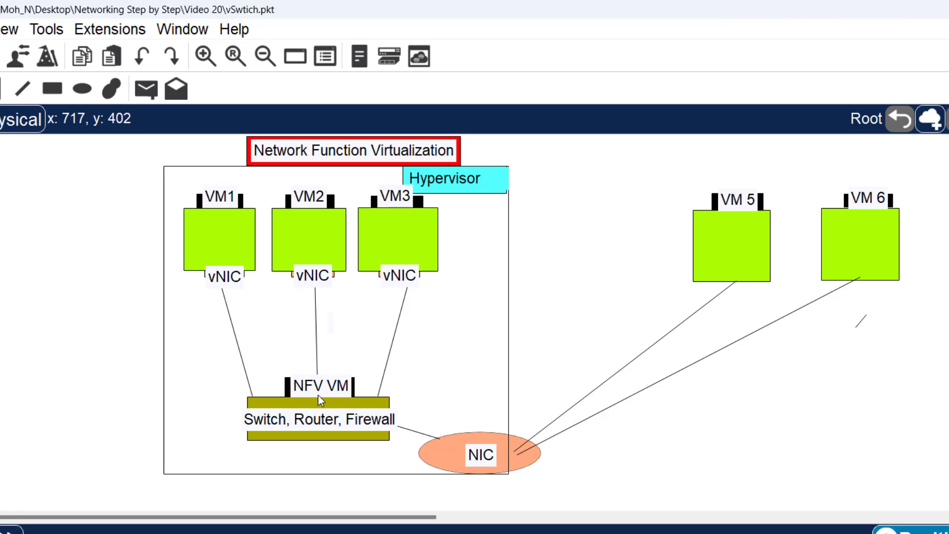
mouse_move(327, 157)
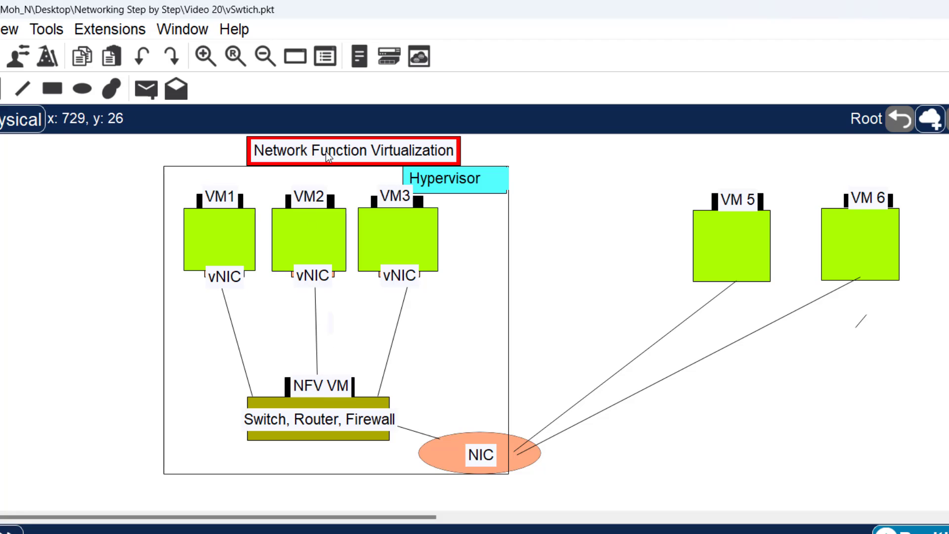
mouse_move(342, 390)
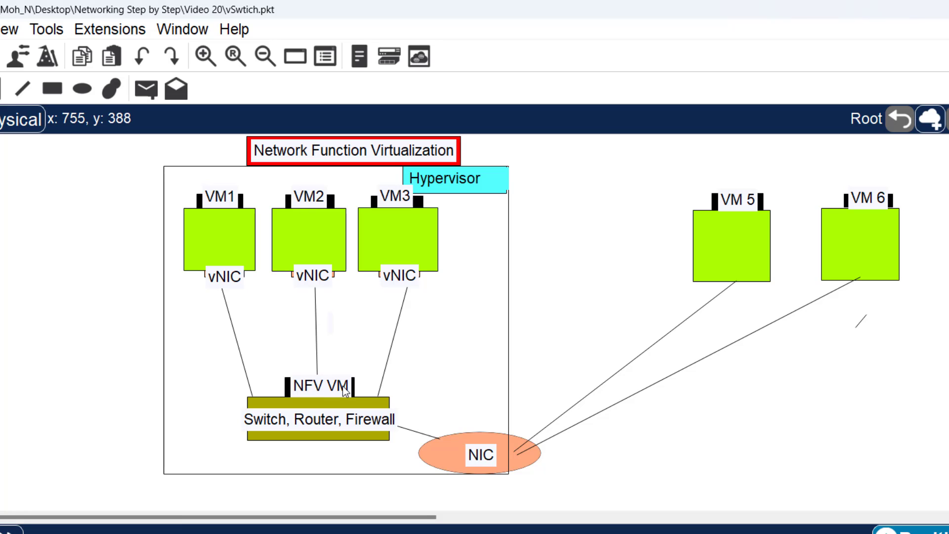
mouse_move(360, 374)
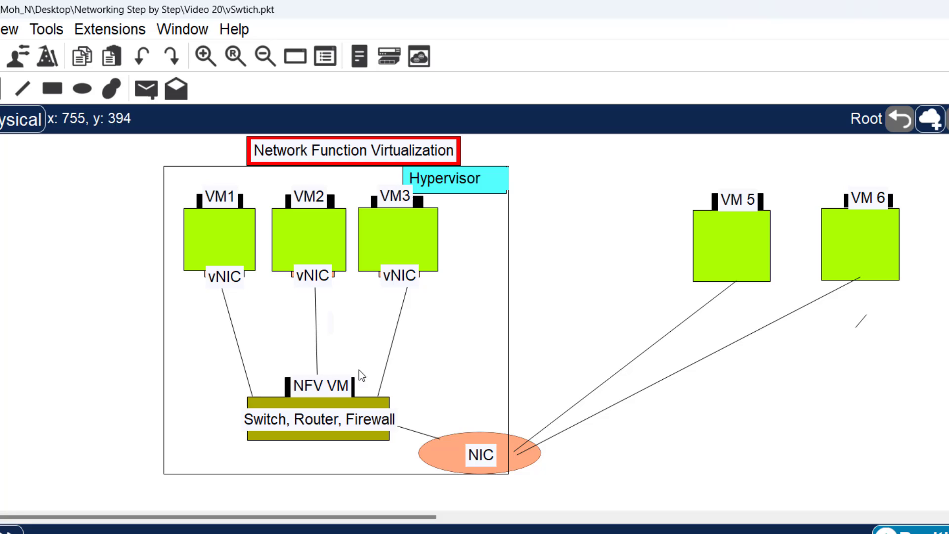
mouse_move(325, 406)
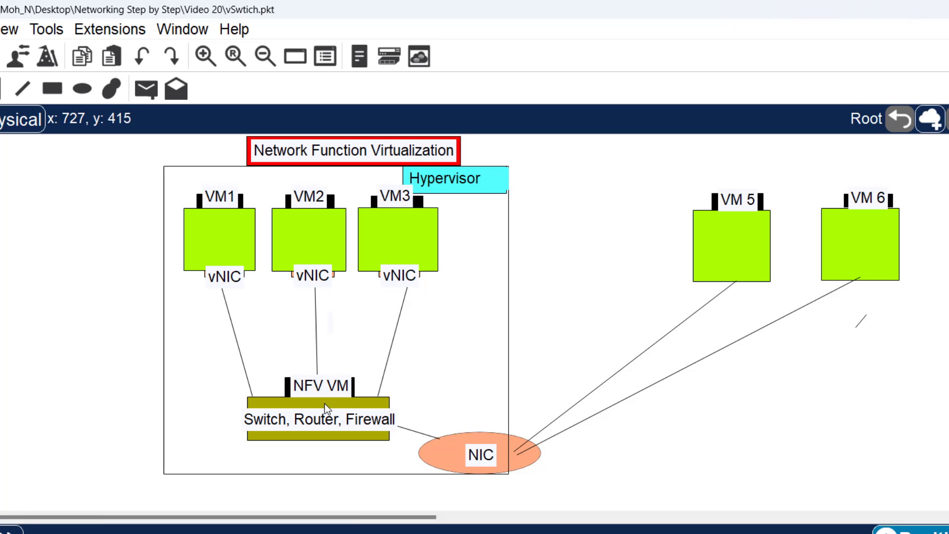
mouse_move(338, 399)
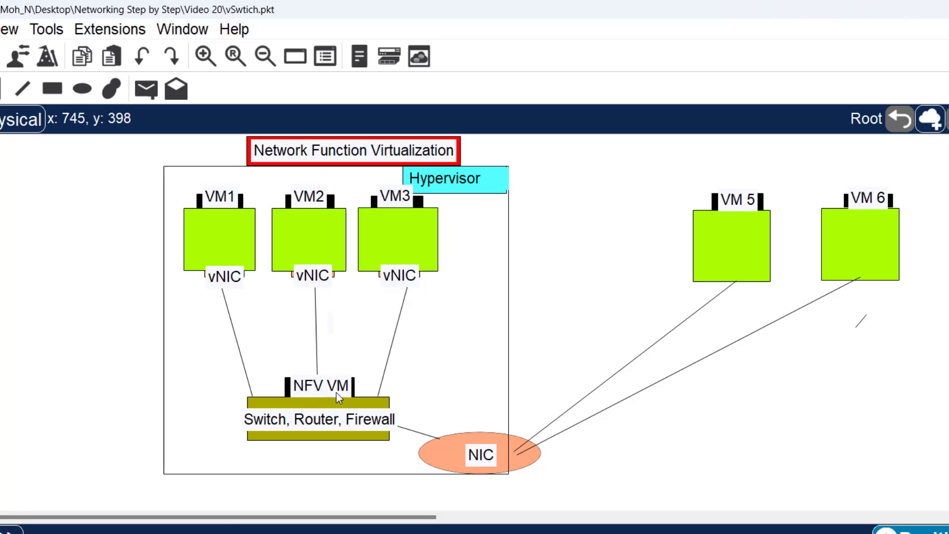
mouse_move(399, 374)
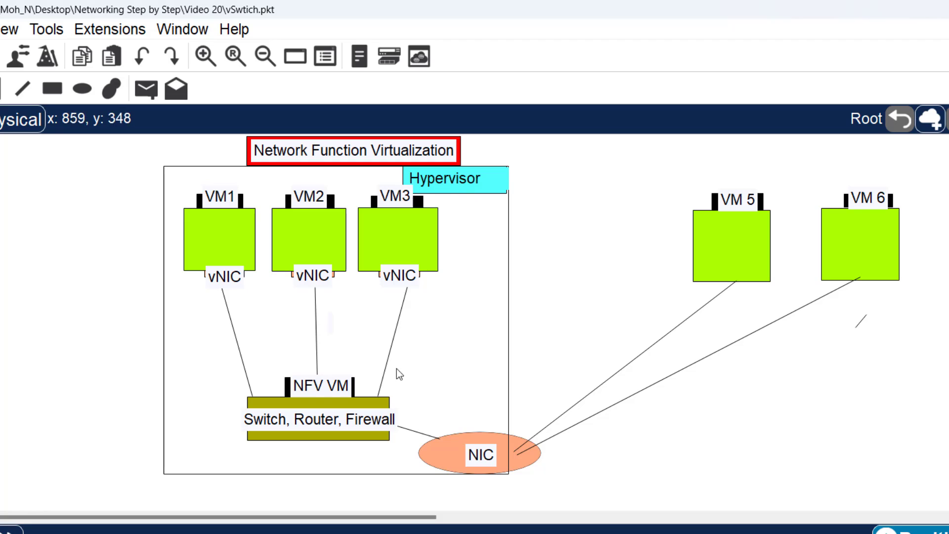
mouse_move(322, 398)
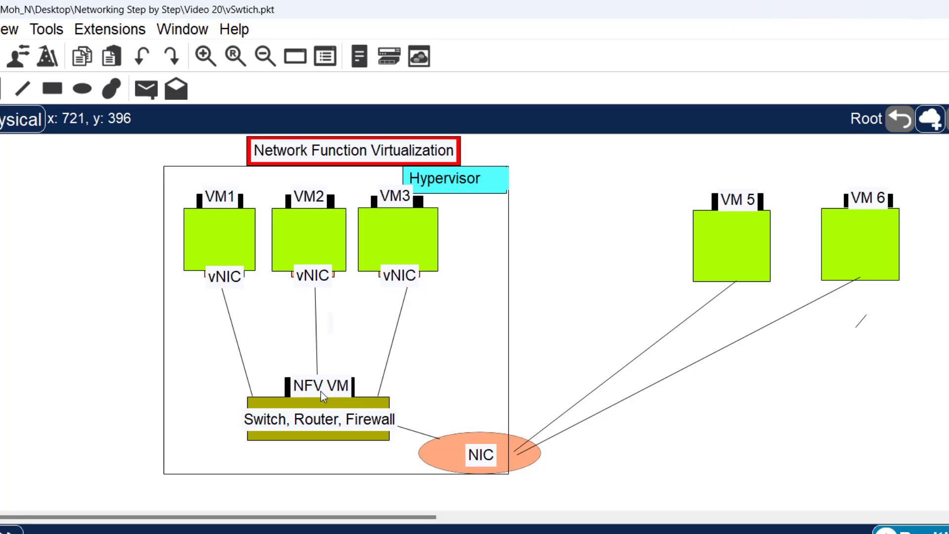
mouse_move(317, 417)
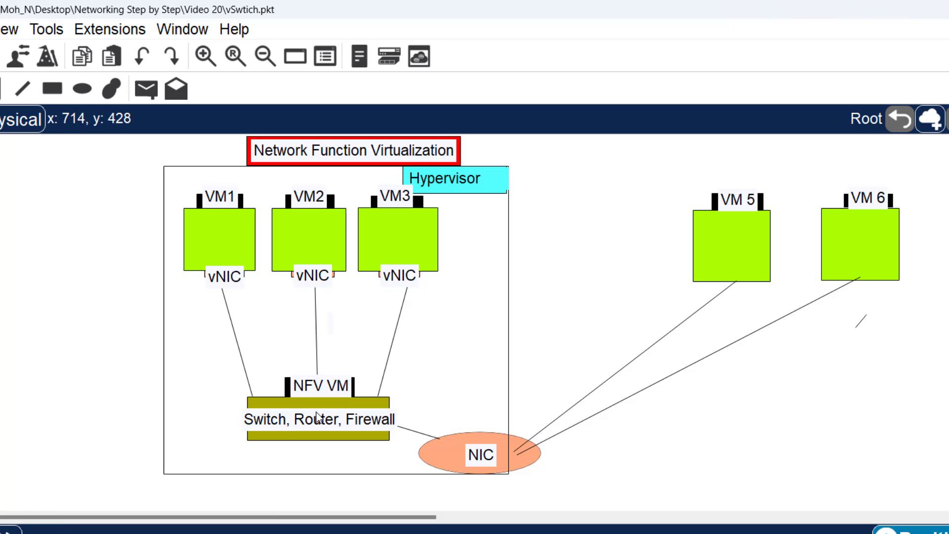
- Select the 'Switch, Router, Firewall' note on the NFV VM bar to recolour it red
click(316, 418)
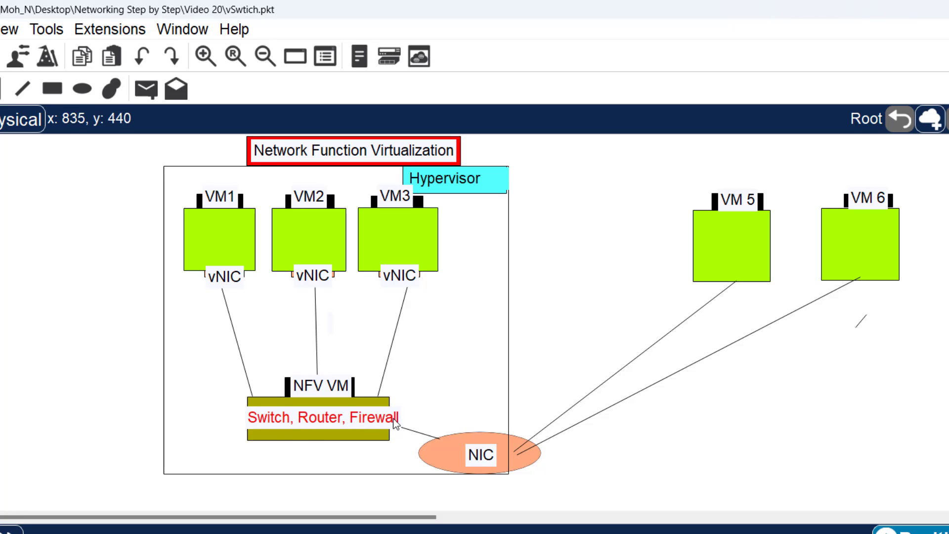
mouse_move(336, 429)
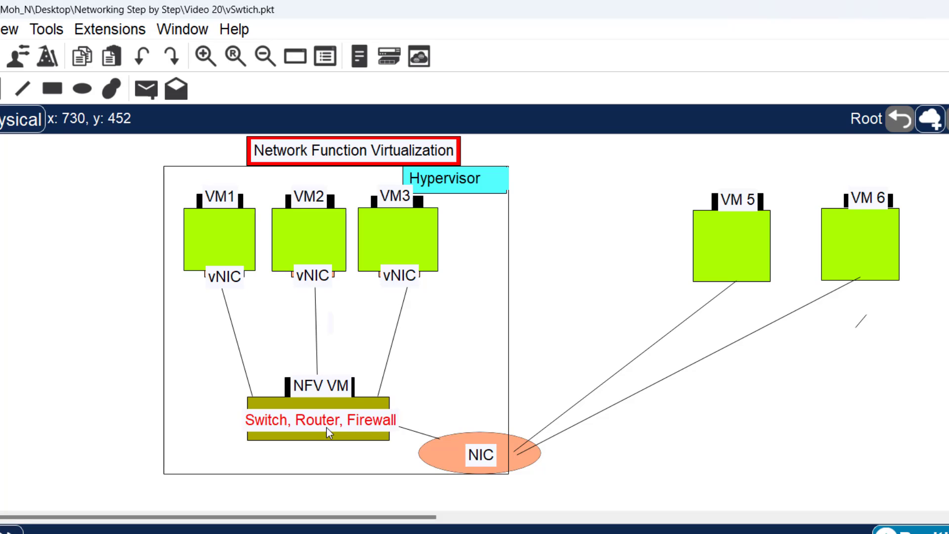
mouse_move(325, 432)
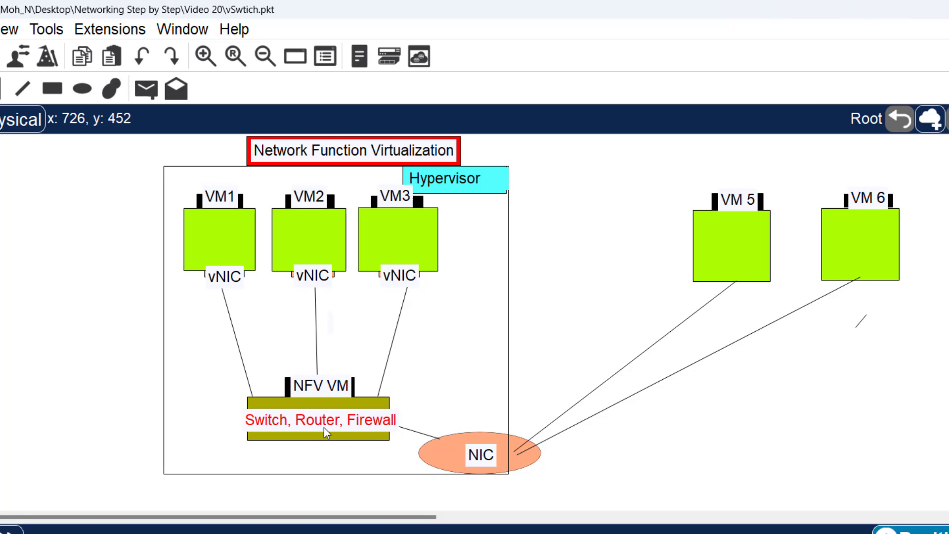
mouse_move(325, 430)
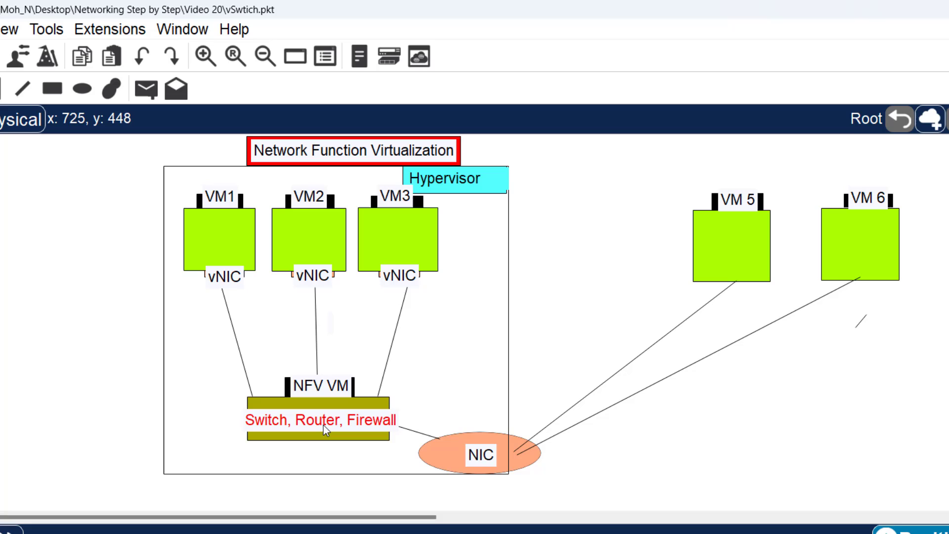
mouse_move(325, 430)
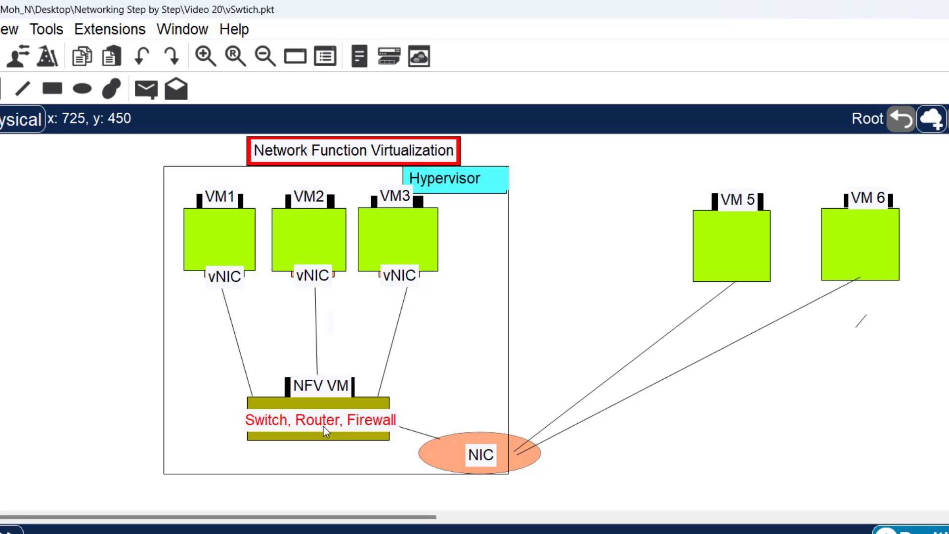
mouse_move(326, 430)
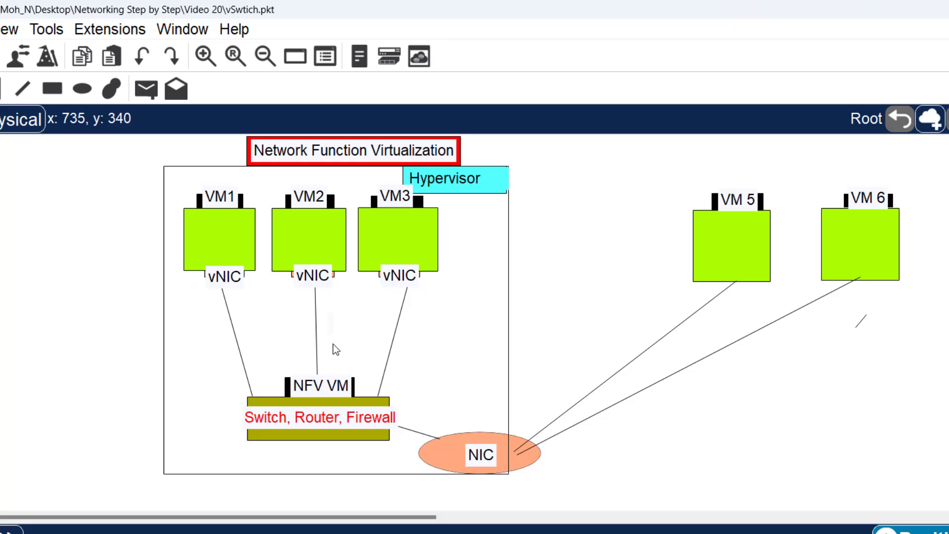
mouse_move(376, 379)
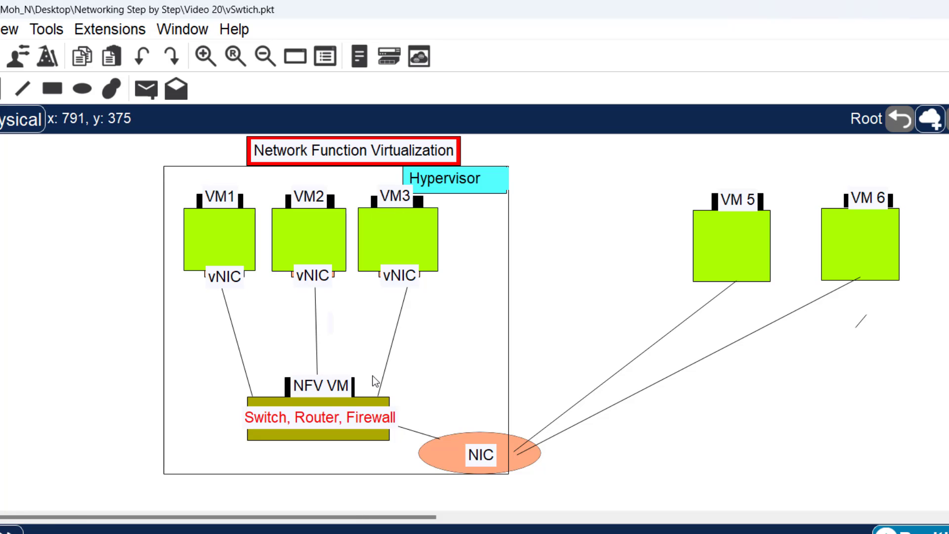
mouse_move(375, 380)
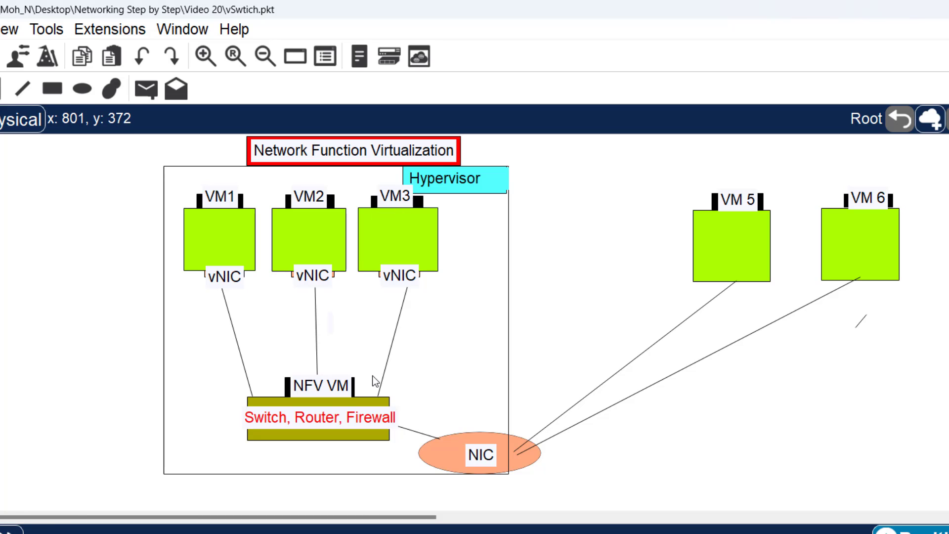
mouse_move(342, 389)
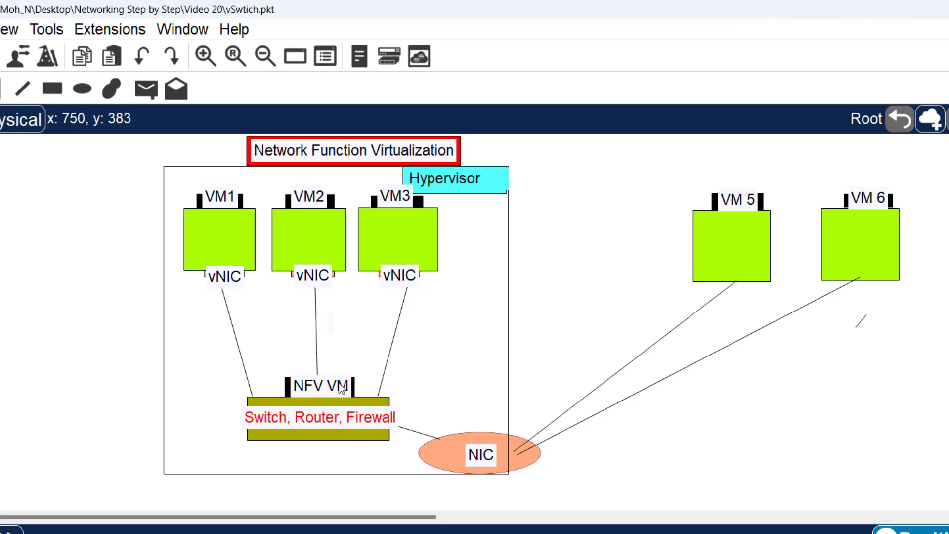
mouse_move(402, 255)
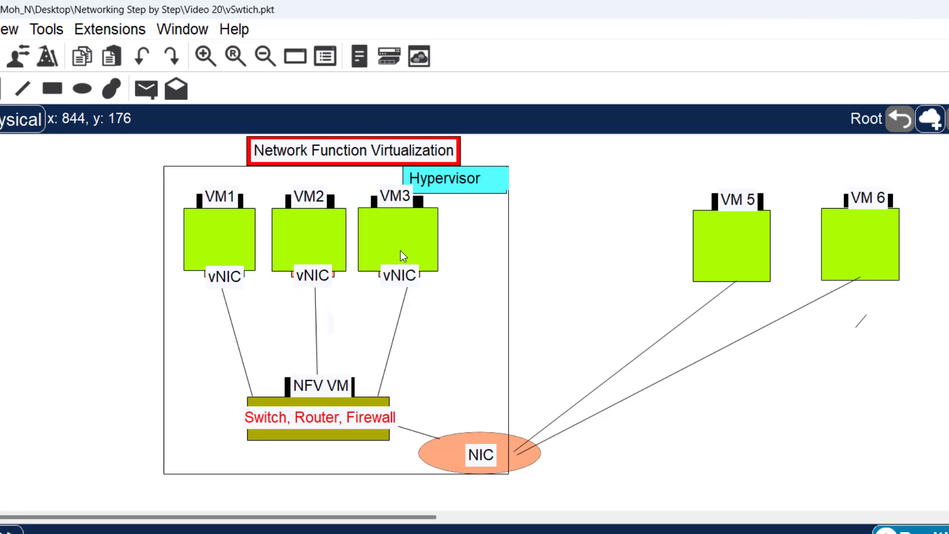
mouse_move(307, 391)
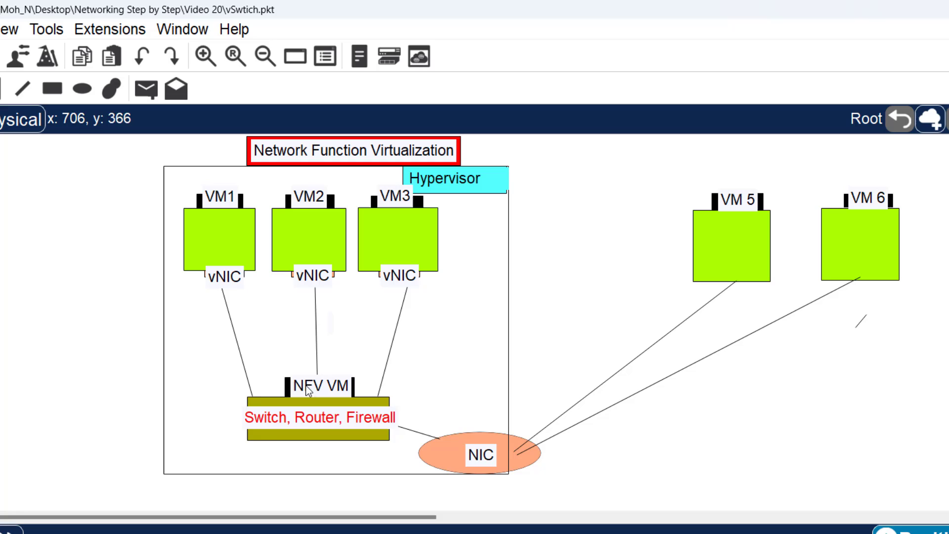
mouse_move(279, 432)
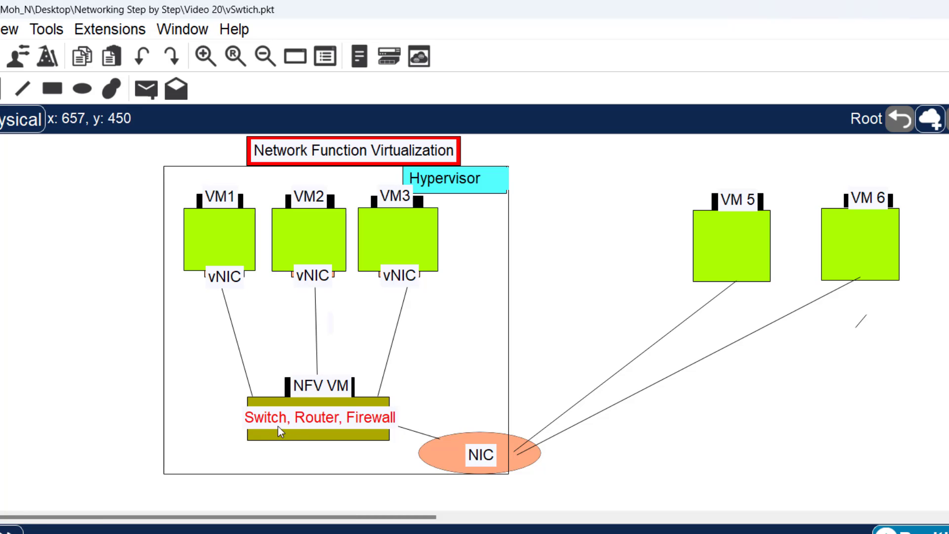
mouse_move(355, 433)
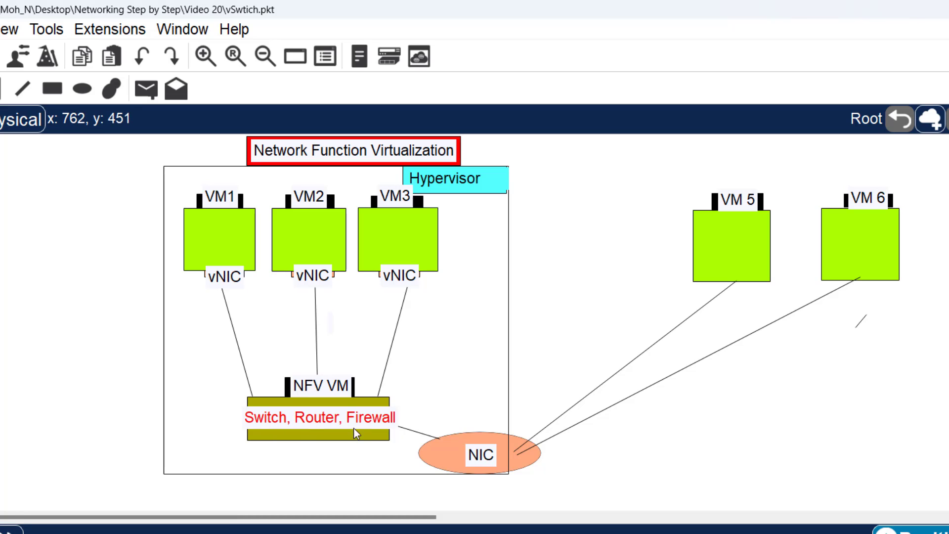
mouse_move(350, 303)
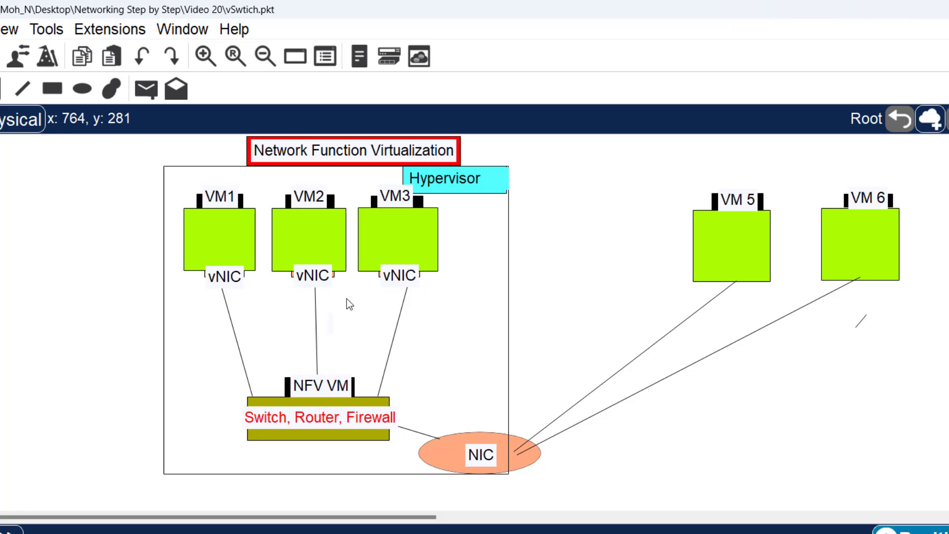
mouse_move(777, 363)
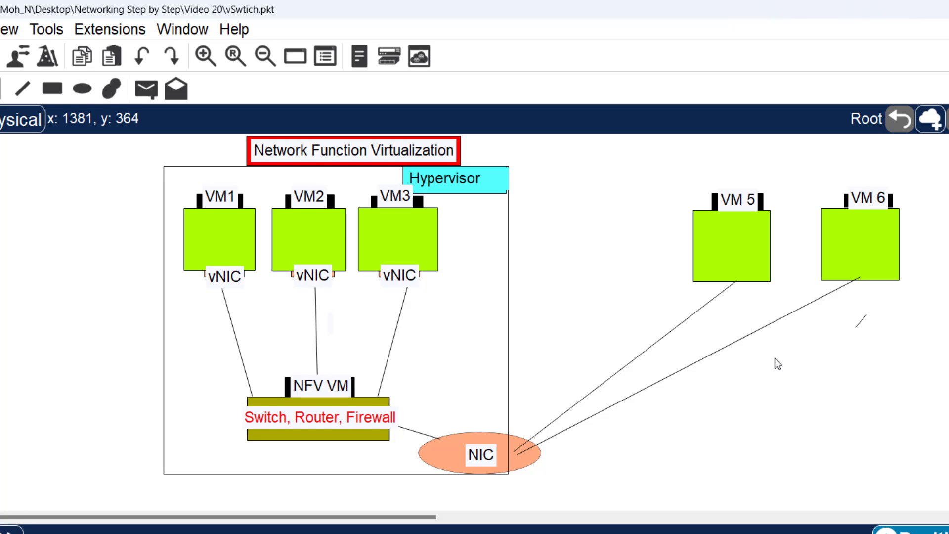
mouse_move(840, 199)
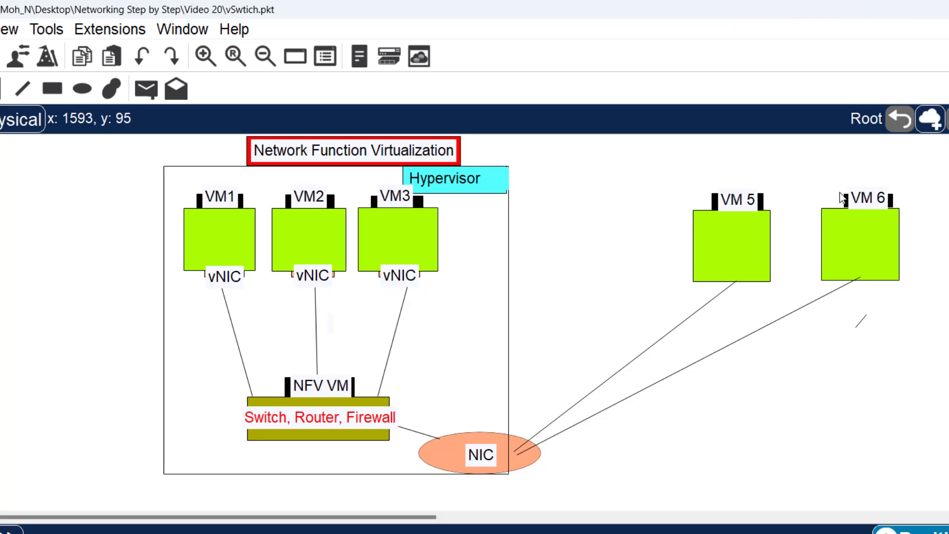
mouse_move(441, 292)
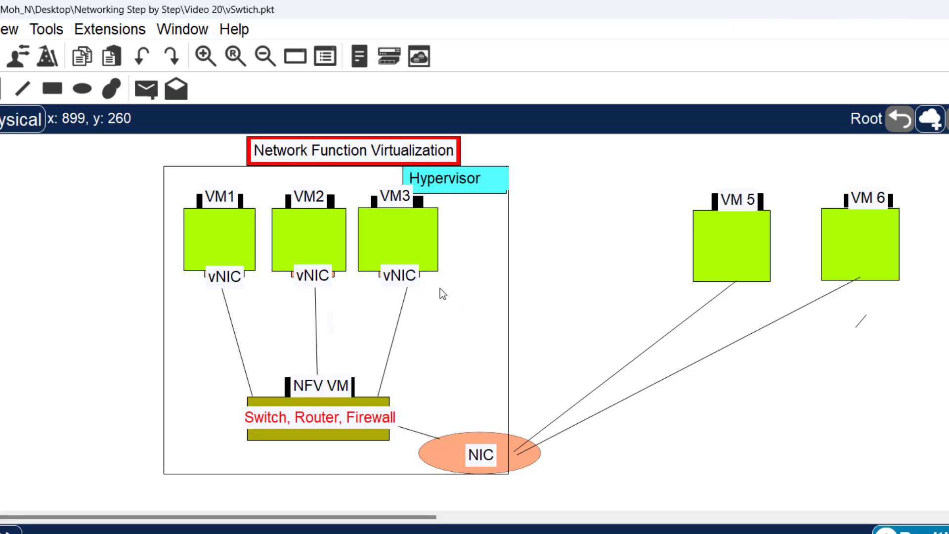
mouse_move(914, 265)
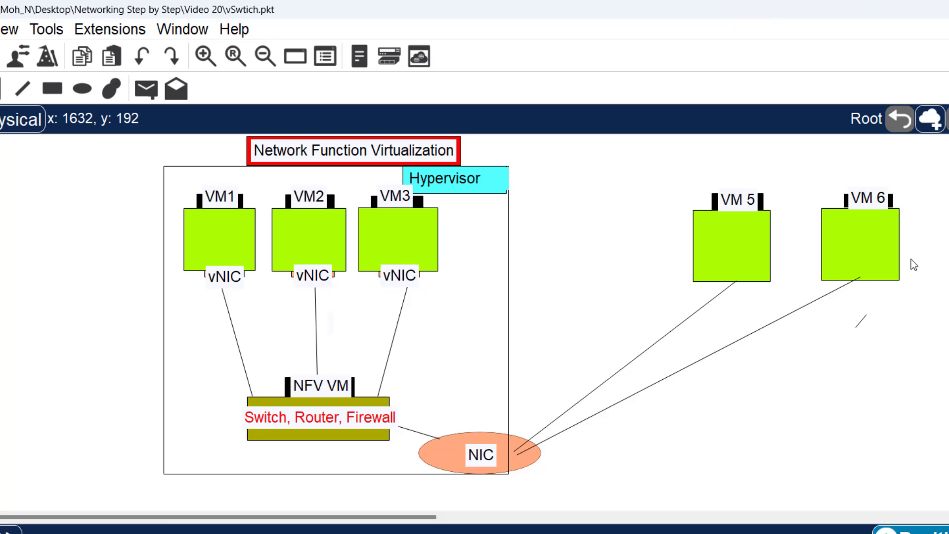
mouse_move(462, 243)
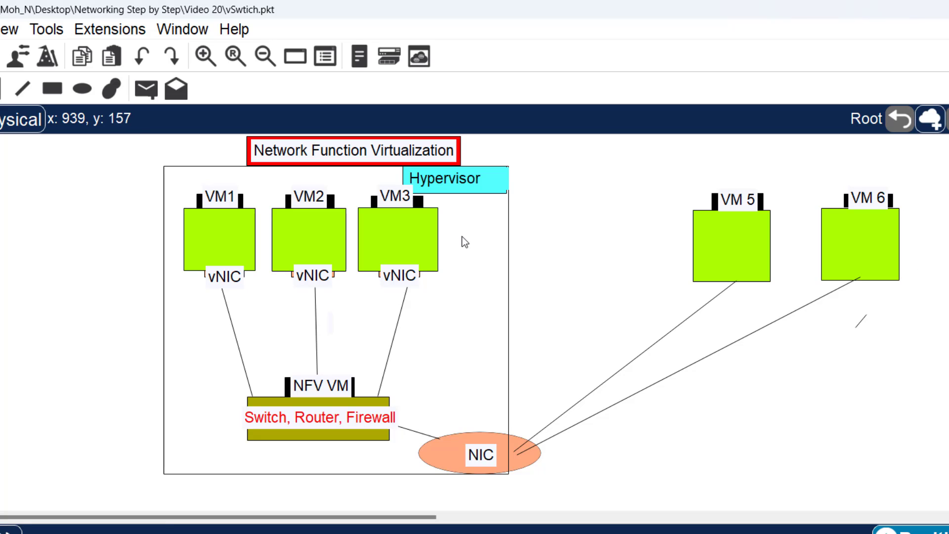